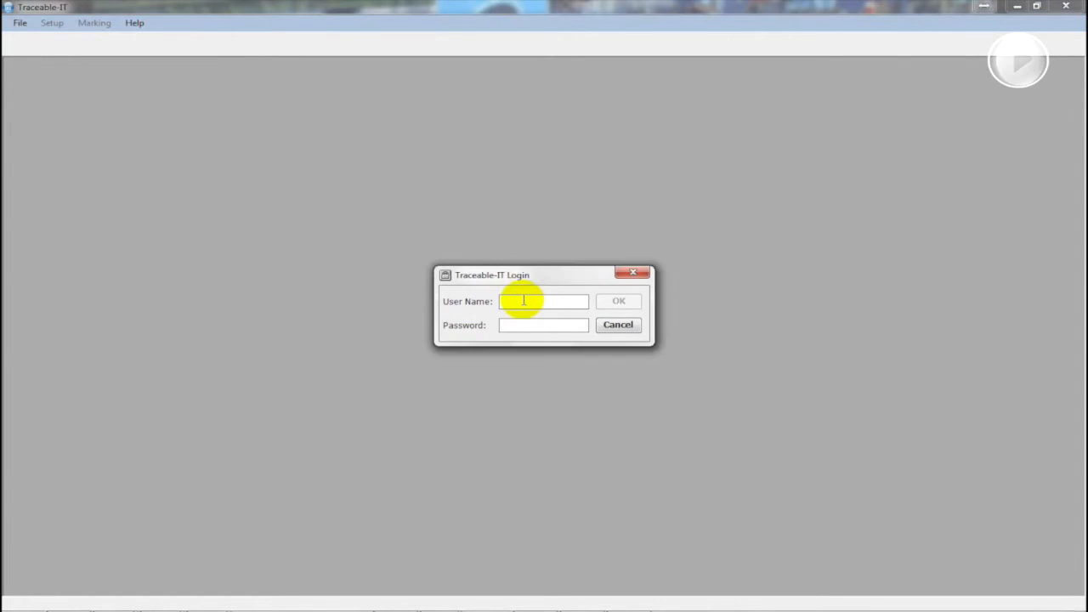
Log in to Traceable-IT as user PRYOR
text(PRYOR)
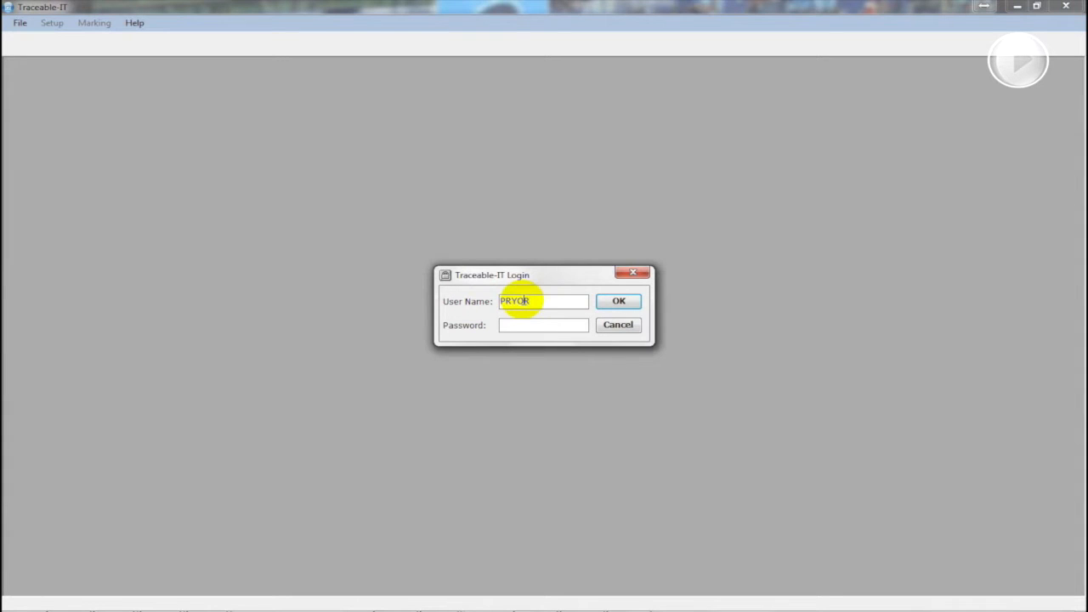
click(619, 301)
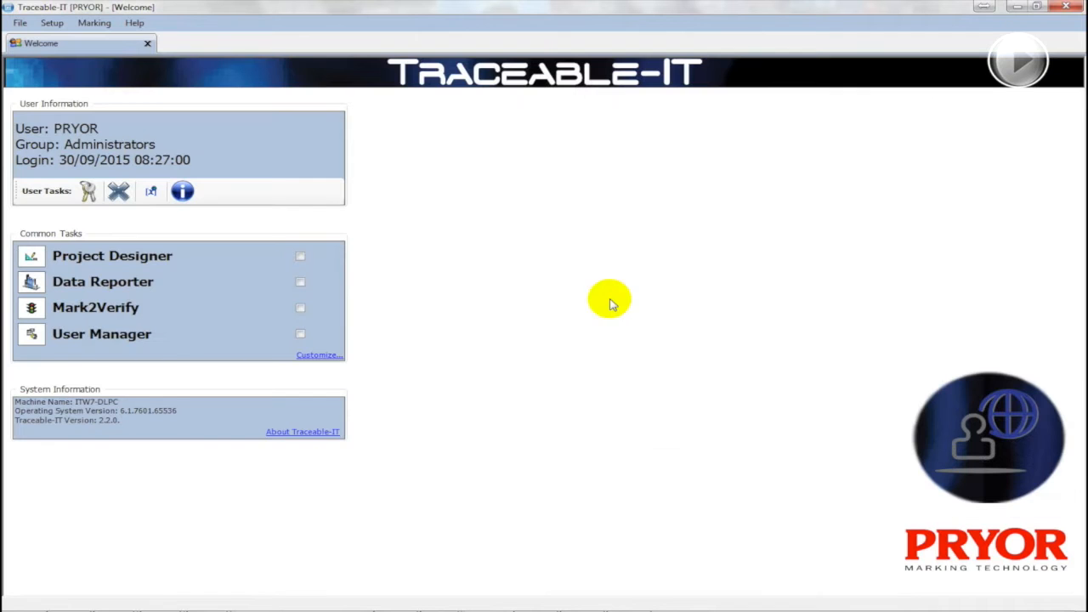
Start a new Project Designer layout from Common Tasks
click(113, 256)
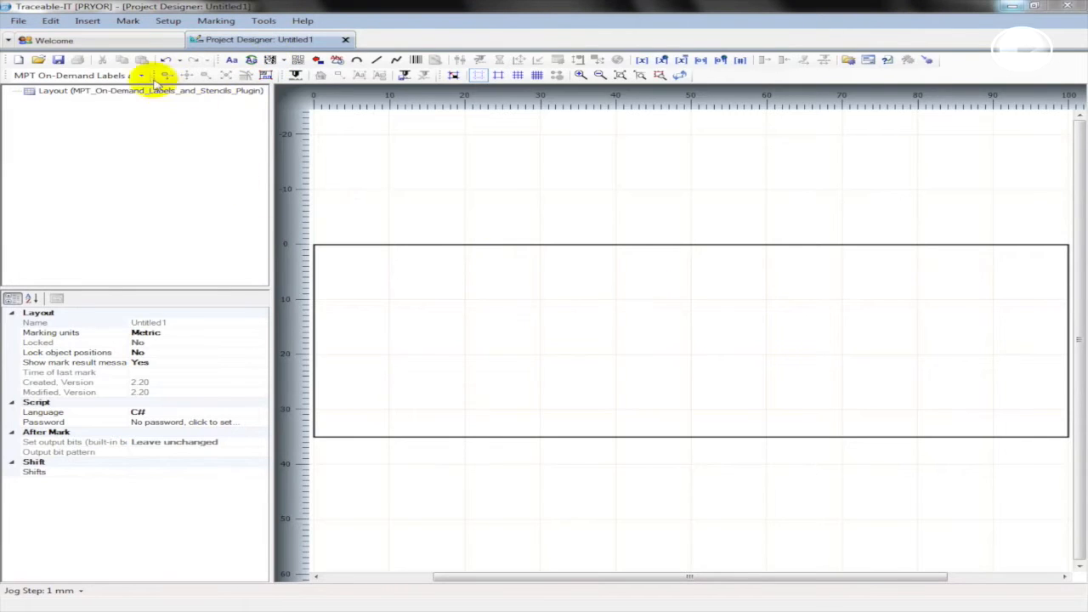
Insert an Etch Unit Control setting into the marking sequence
click(88, 20)
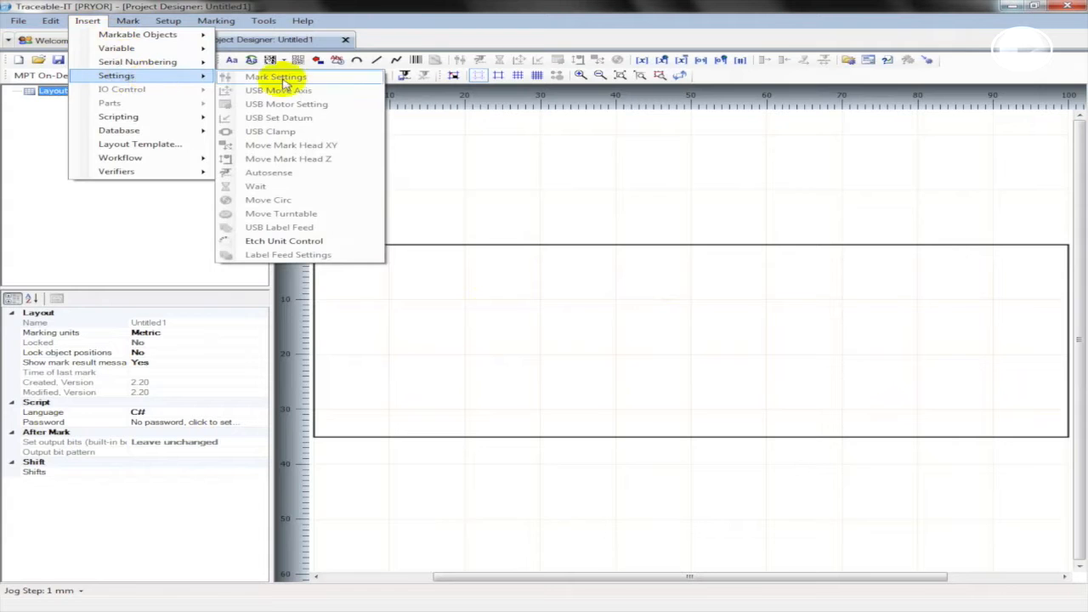
click(283, 240)
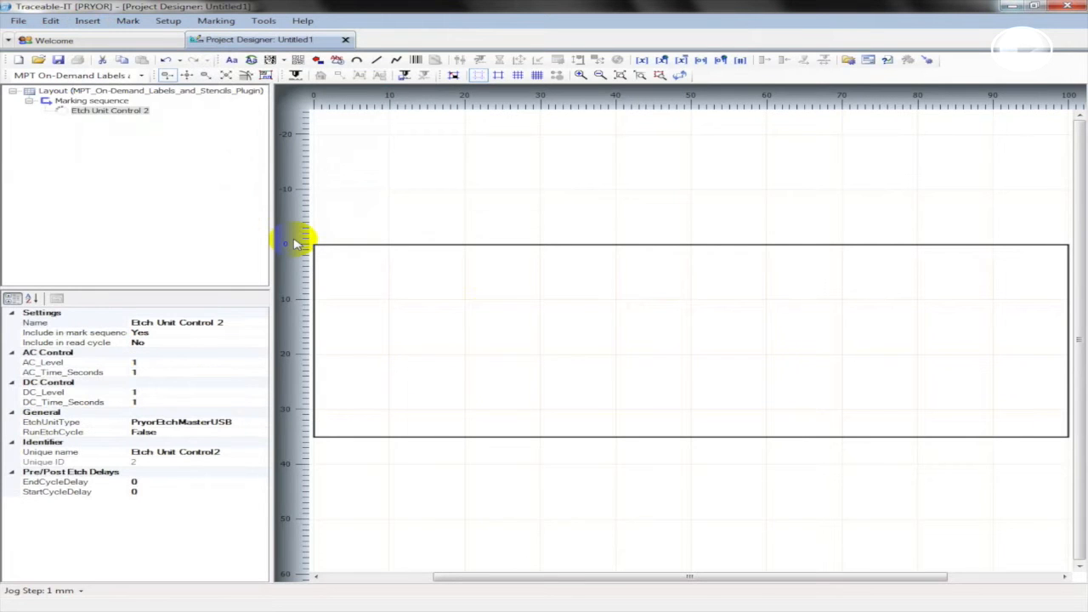